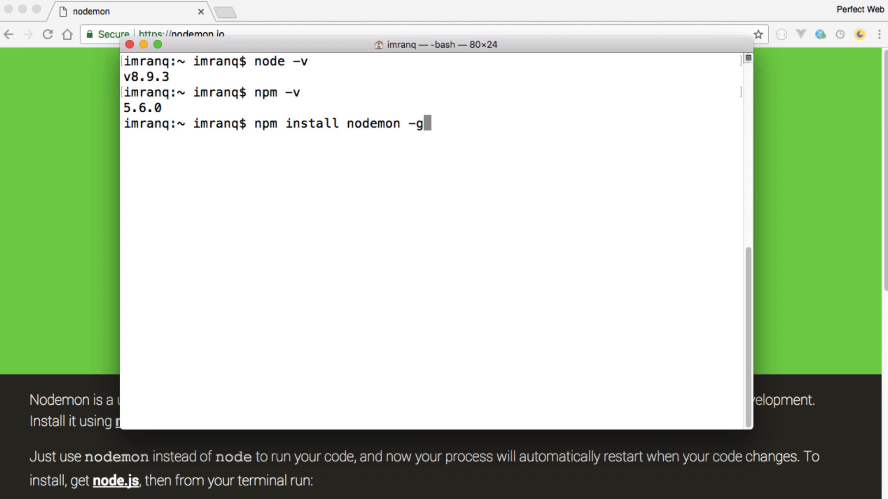
text(sudo)
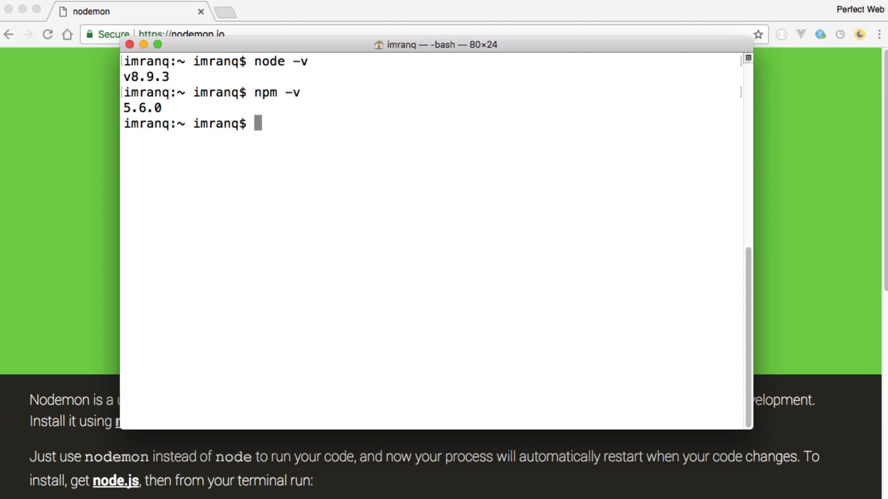
text(nodemon -v)
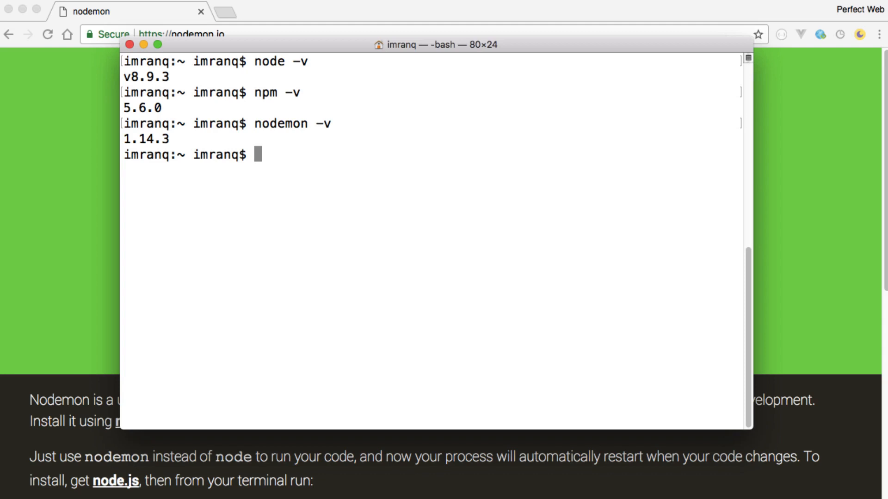
text(express --view=)
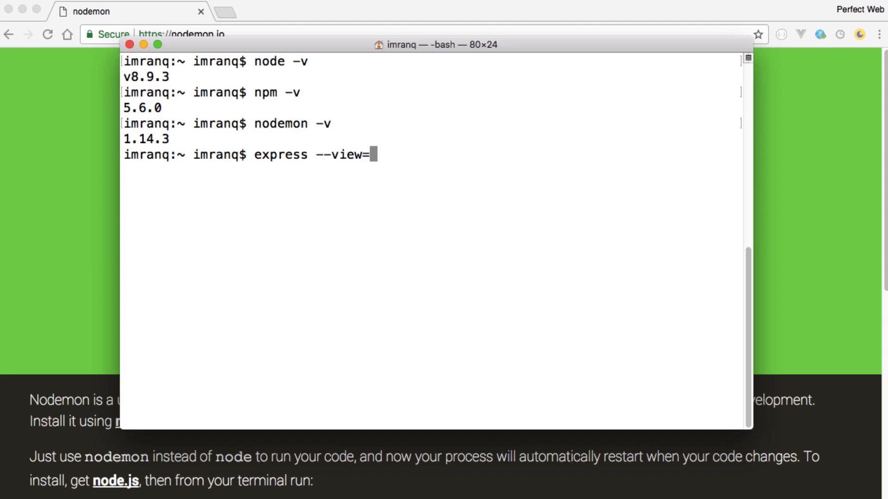